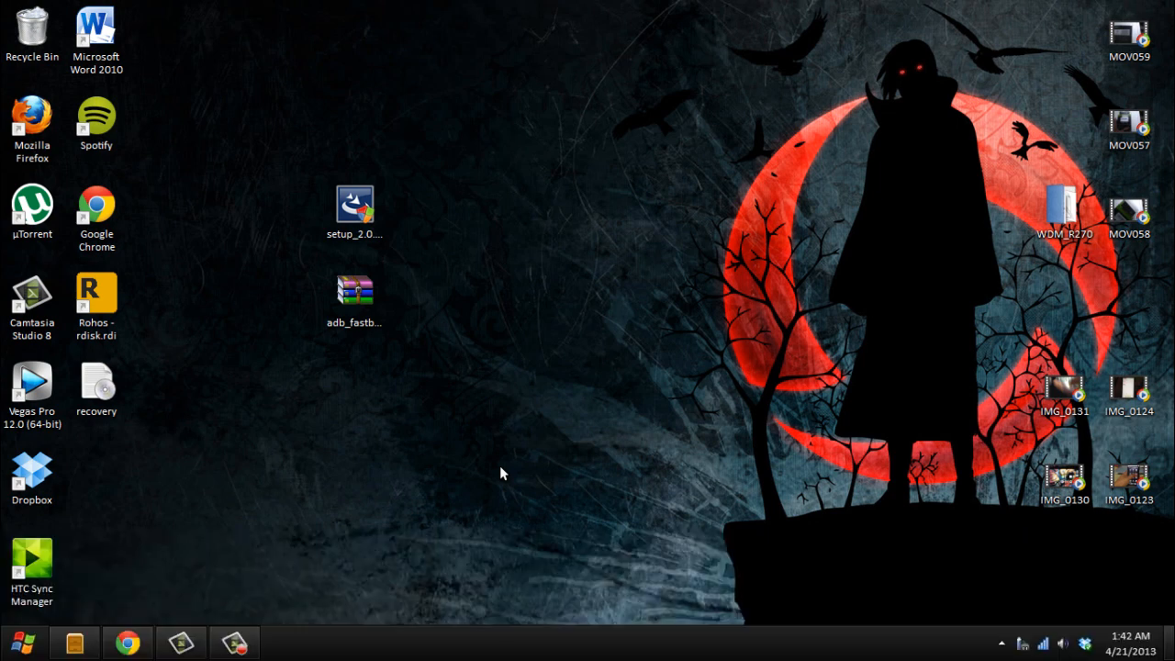
pyautogui.moveTo(321, 438)
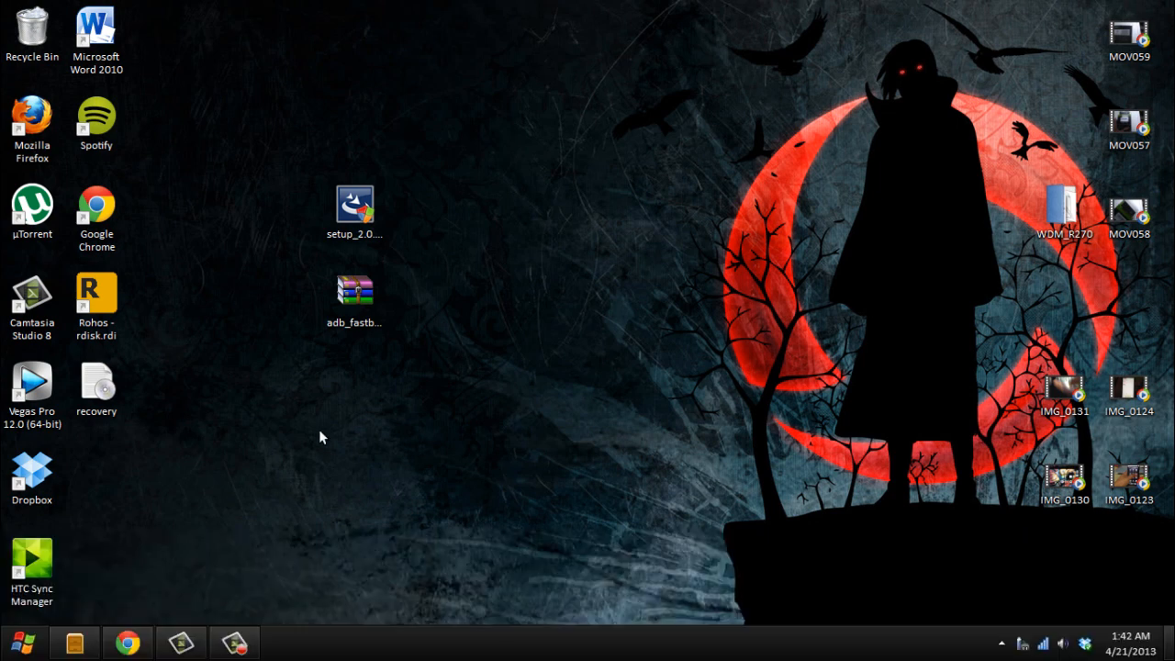
pyautogui.moveTo(183, 432)
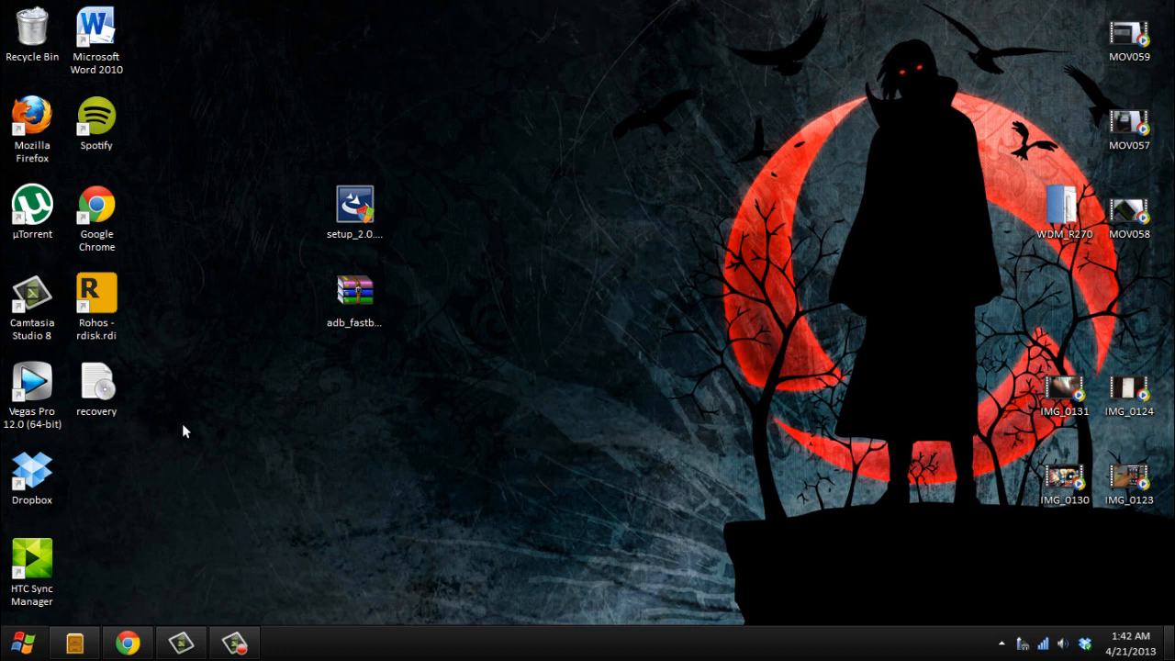
# - Browse Local Disk (C:) in Explorer into the adb folder
pyautogui.click(96, 381)
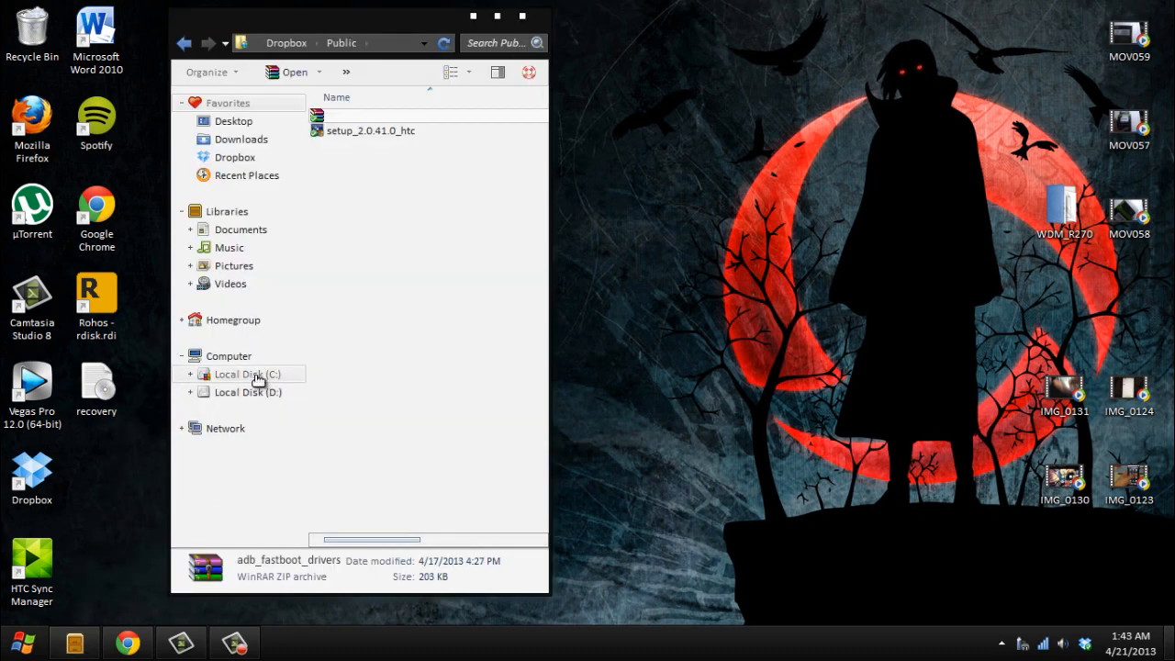
pyautogui.doubleClick(237, 374)
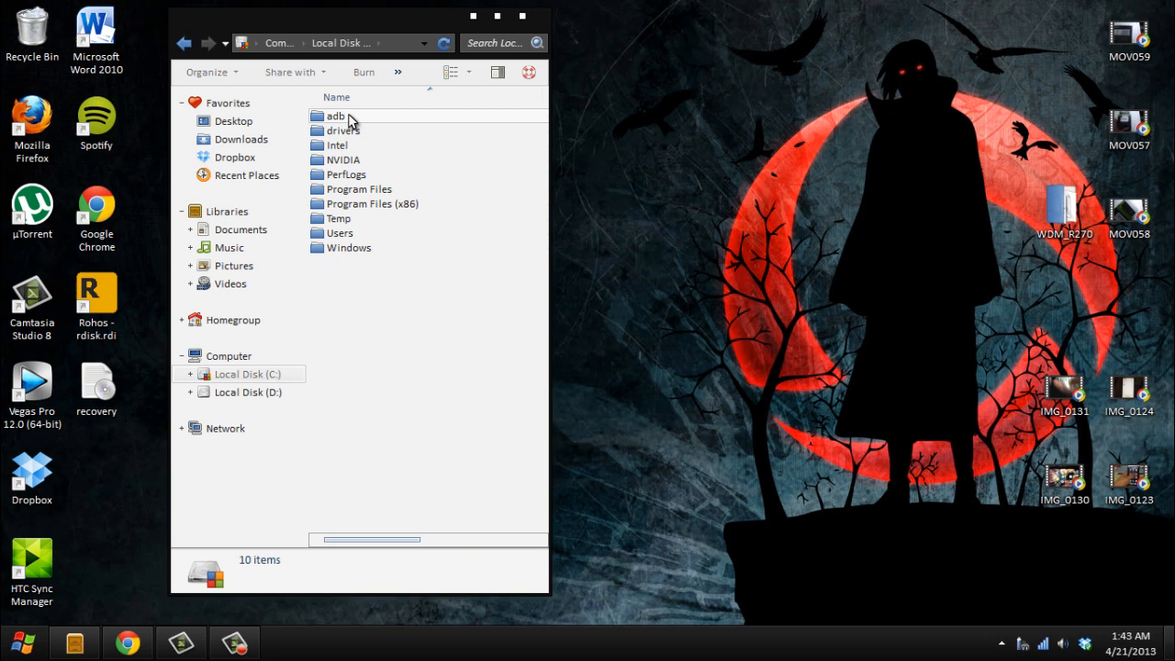
pyautogui.doubleClick(336, 116)
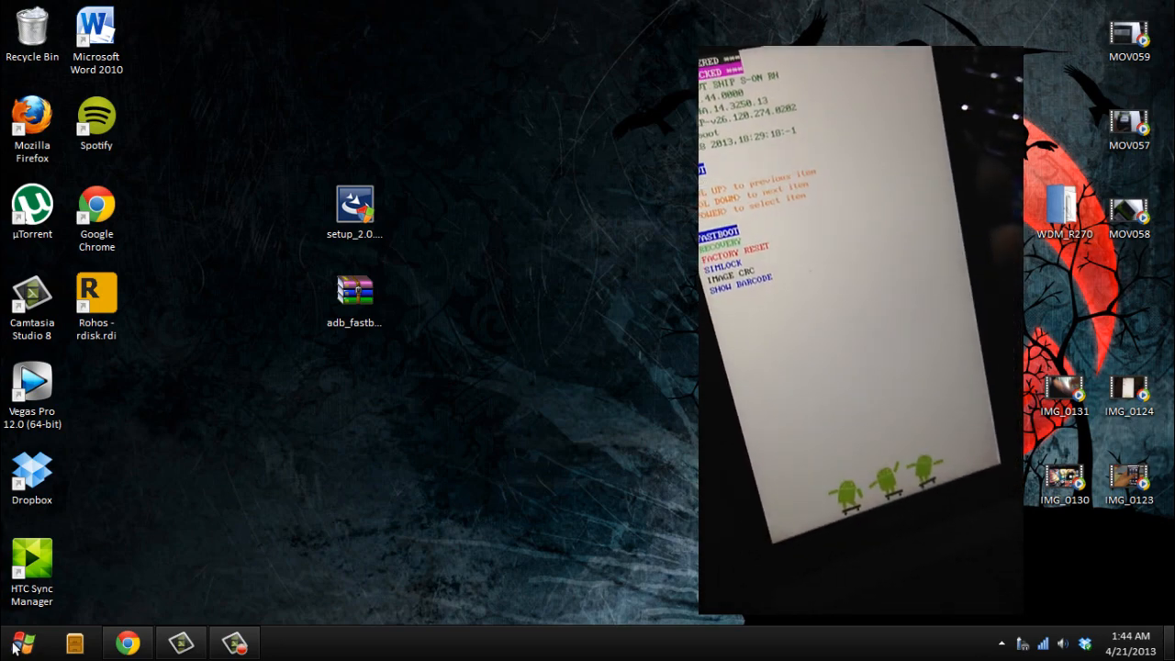
# - Launch Command Prompt and run 'fastboot flash recovery recovery.img'
pyautogui.click(20, 642)
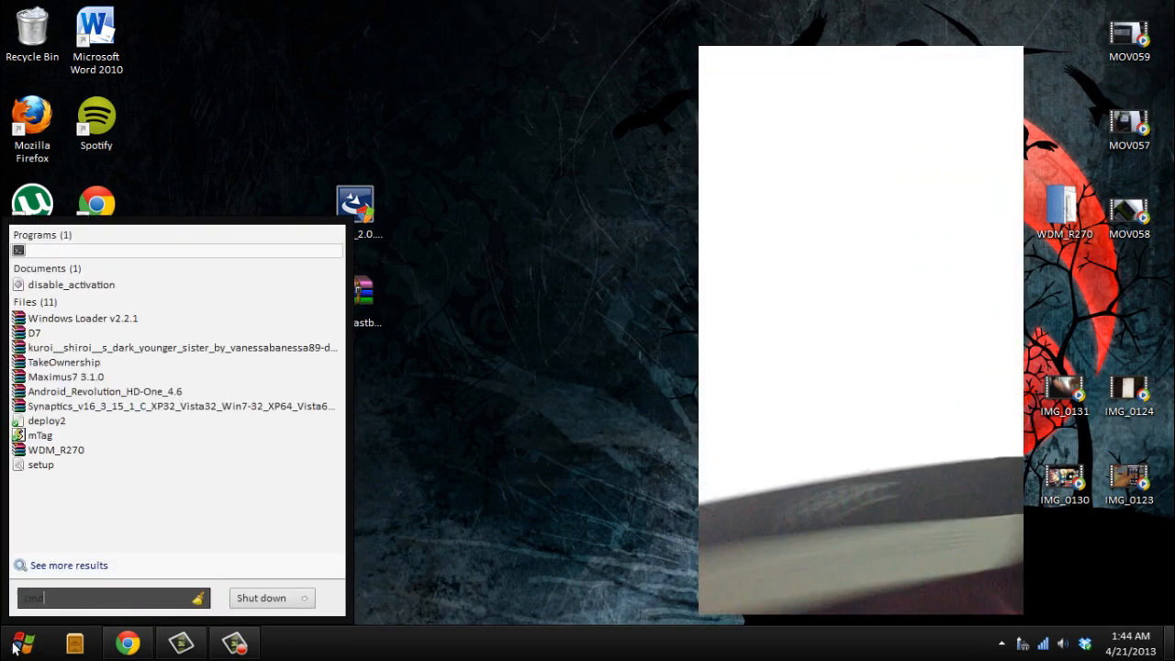
pyautogui.click(18, 250)
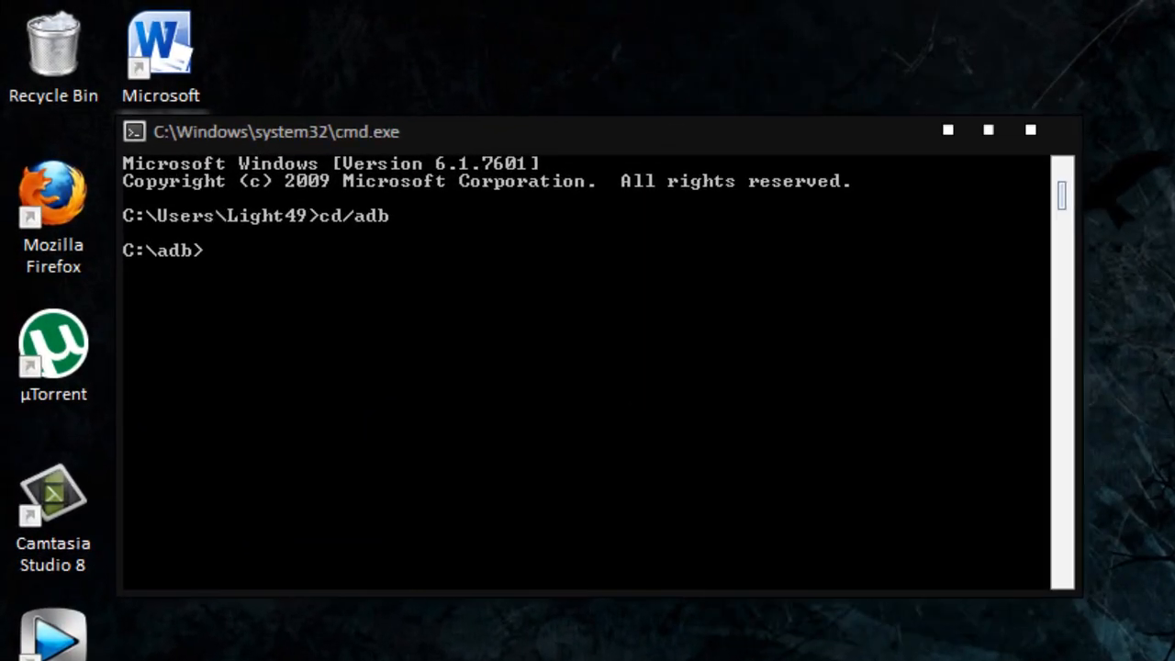
pyautogui.write('fastbo')
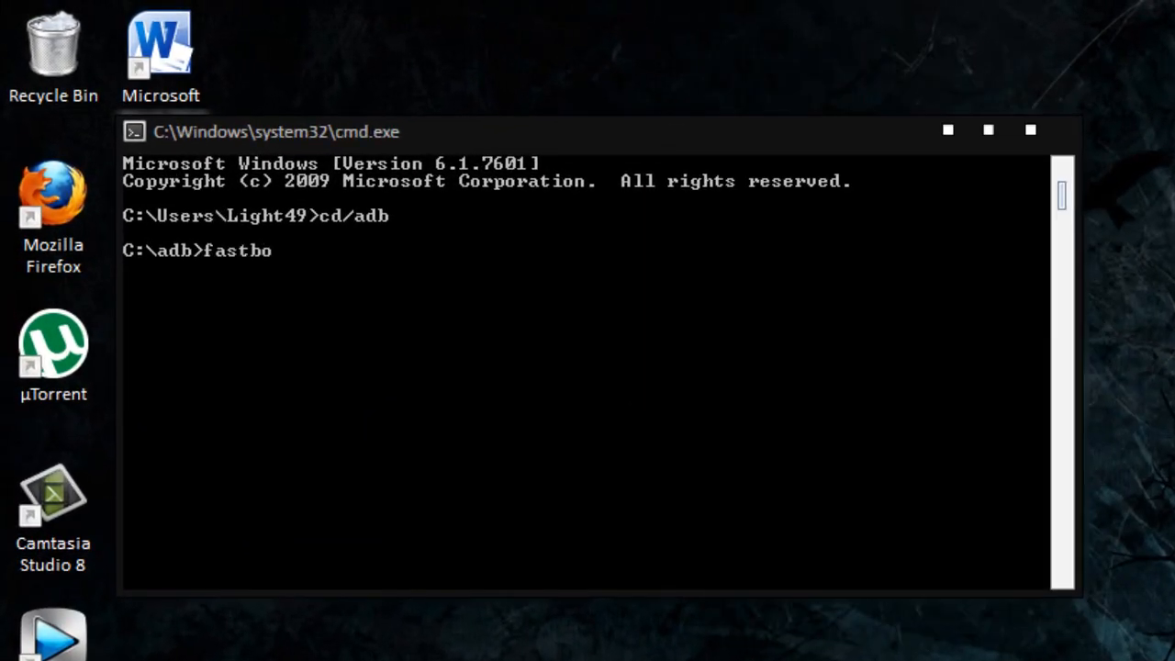
pyautogui.write('ot flash')
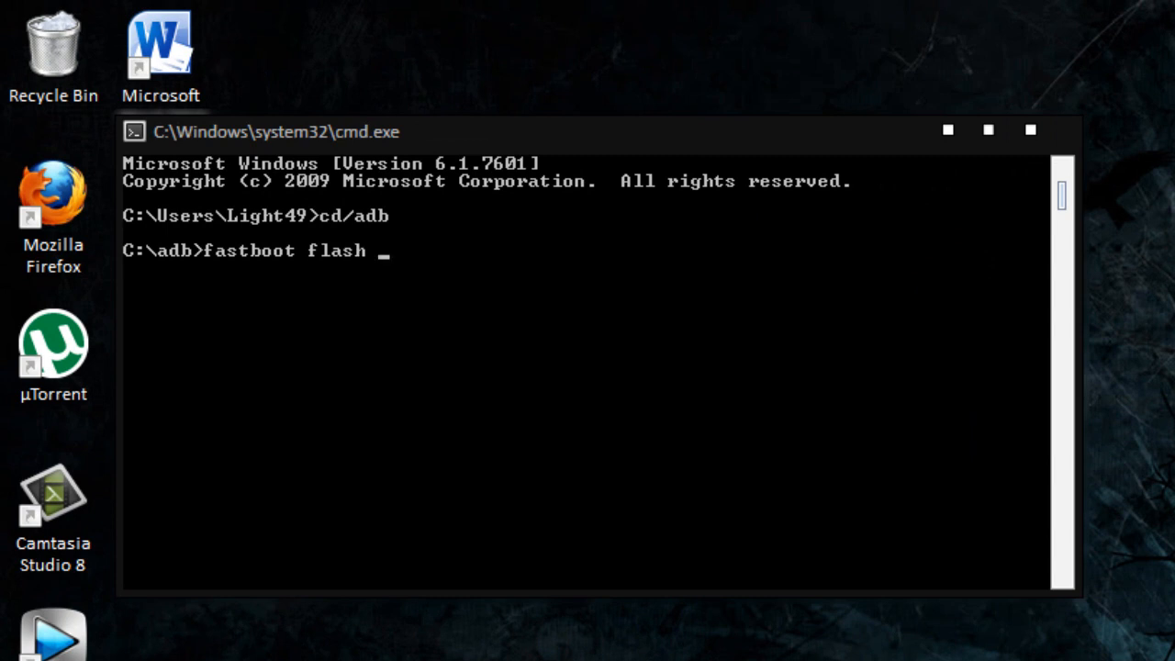
pyautogui.write('recover')
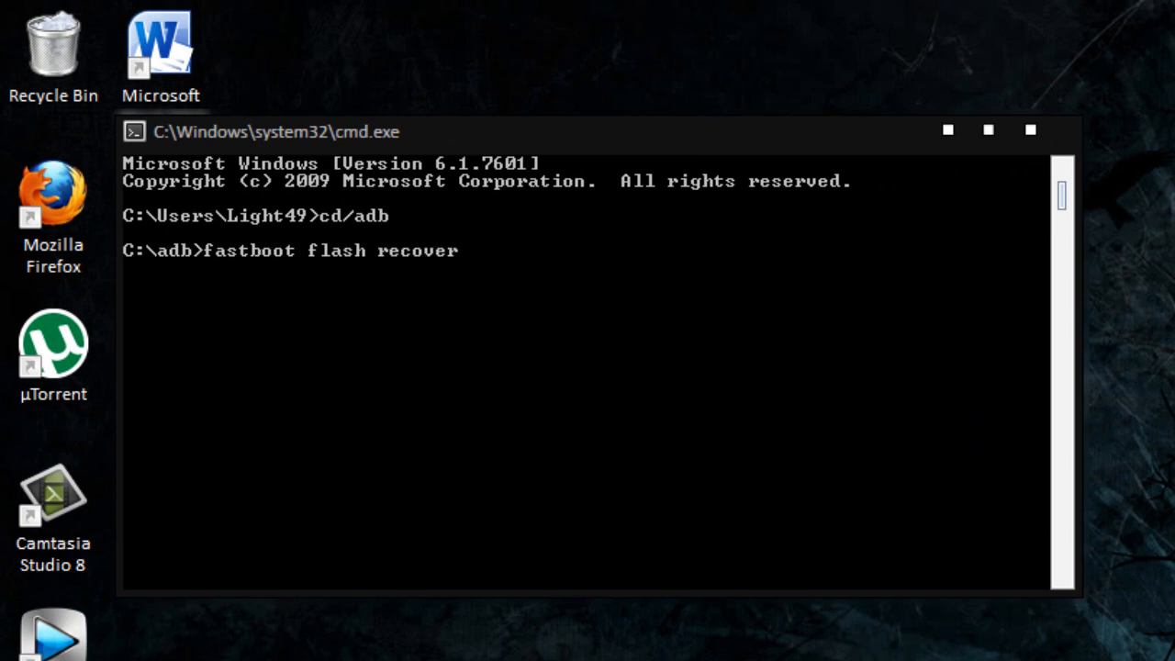
pyautogui.write('y.')
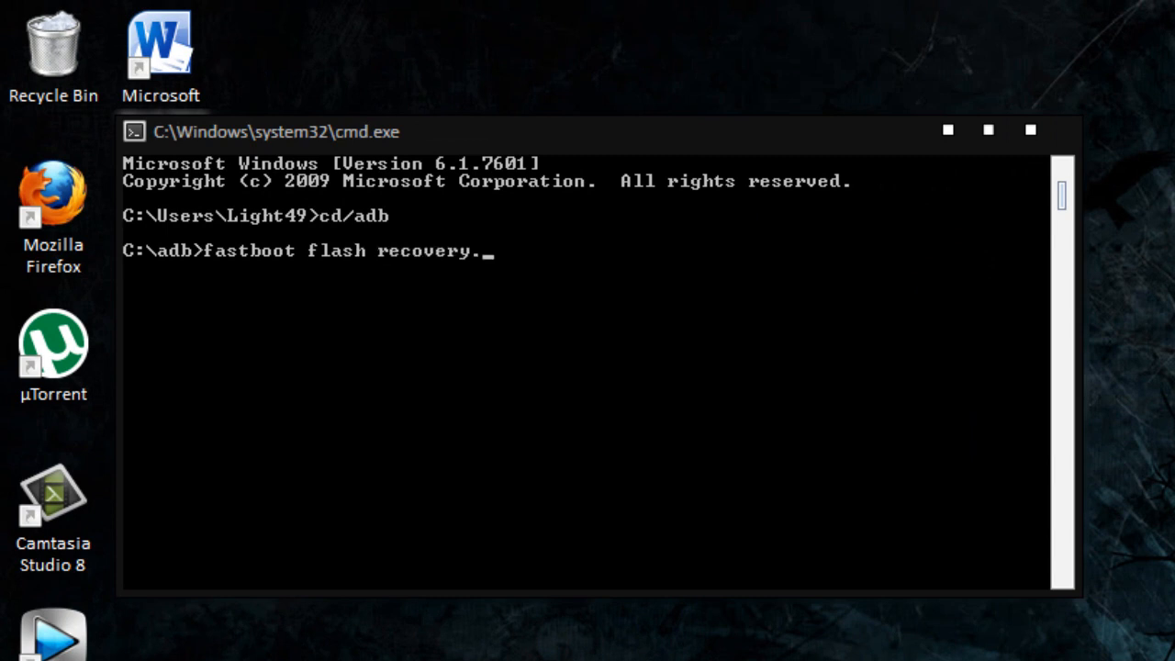
pyautogui.press('backspace')
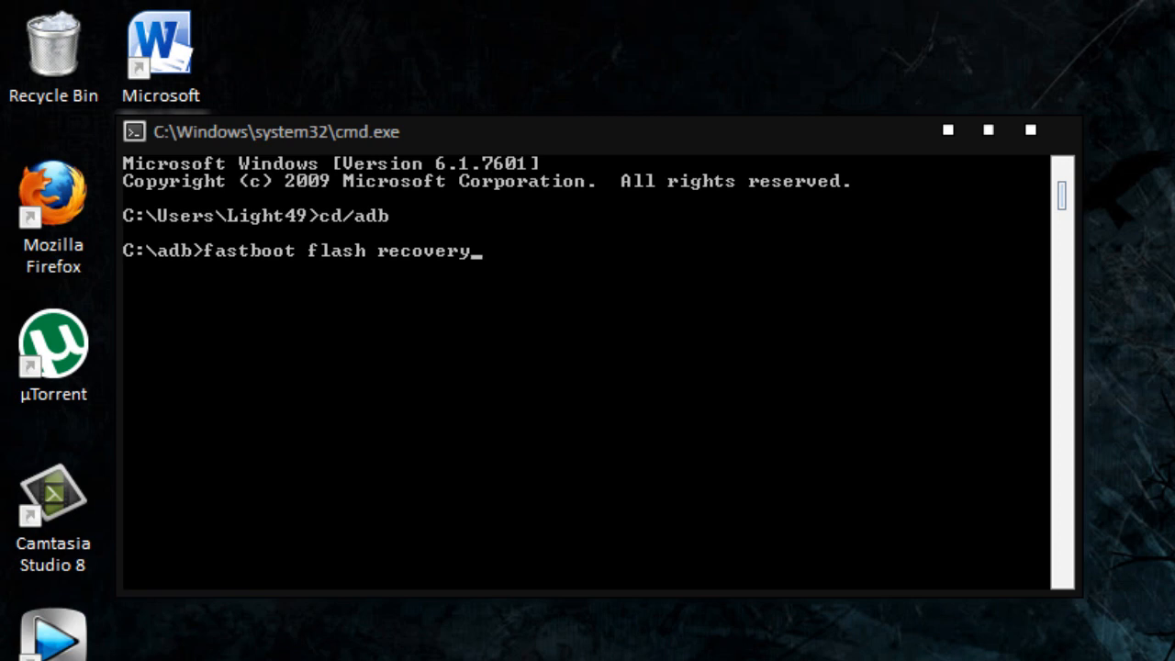
pyautogui.write('recovery')
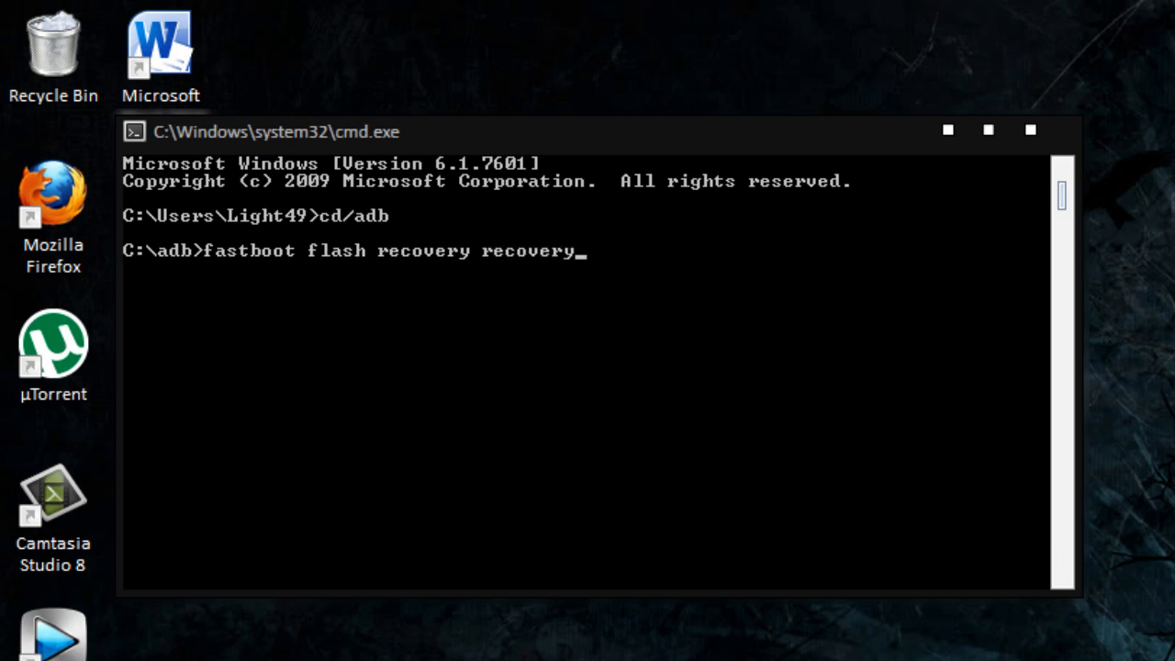
pyautogui.write('.img')
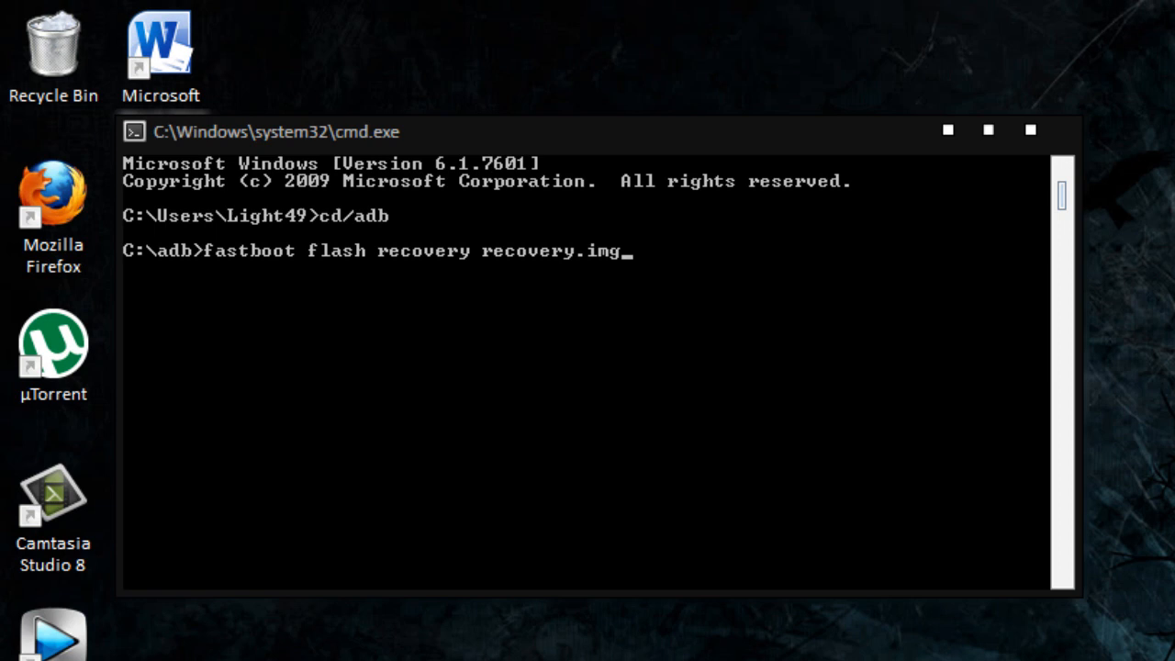
pyautogui.press('enter')
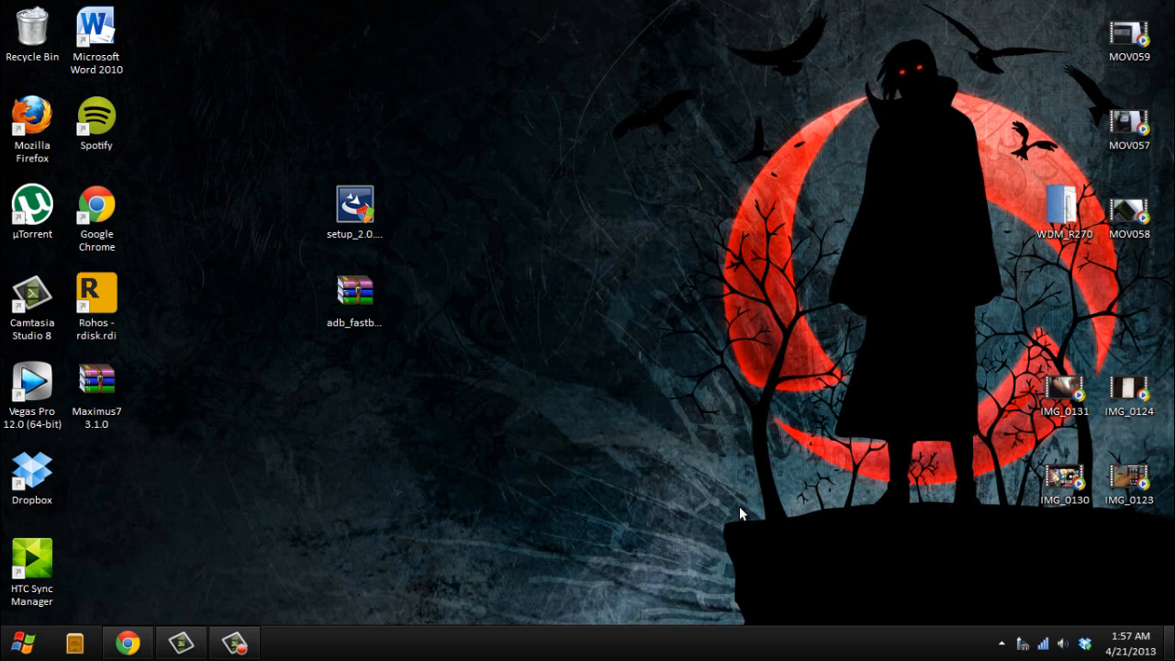
pyautogui.moveTo(161, 590)
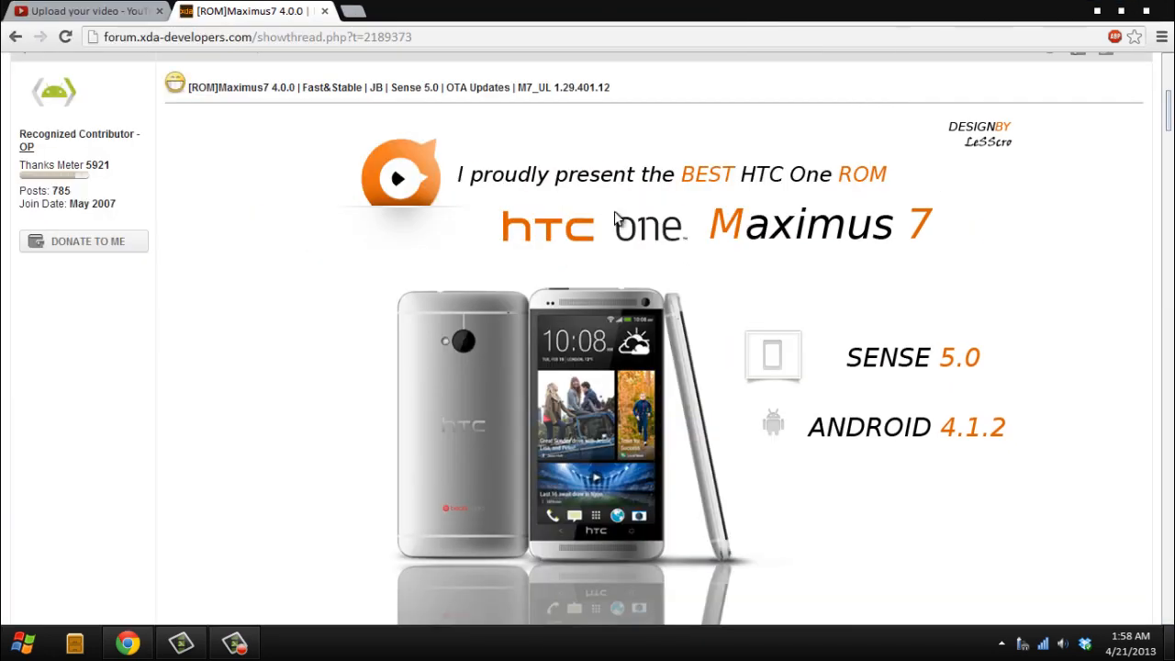
pyautogui.moveTo(969, 235)
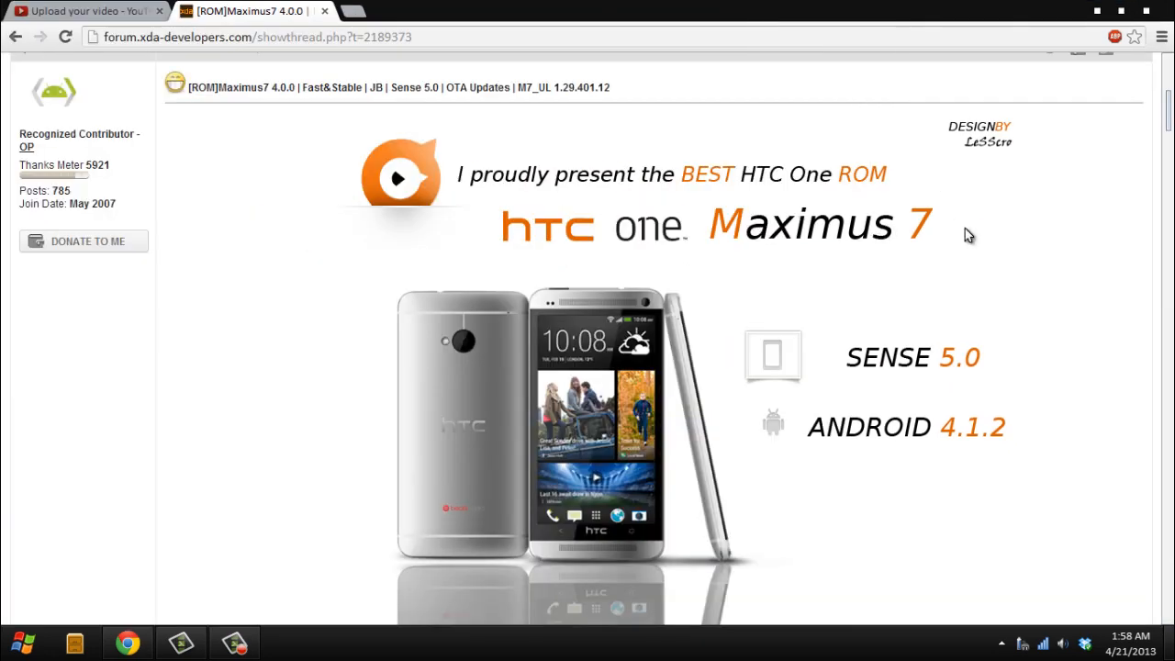
pyautogui.moveTo(951, 239)
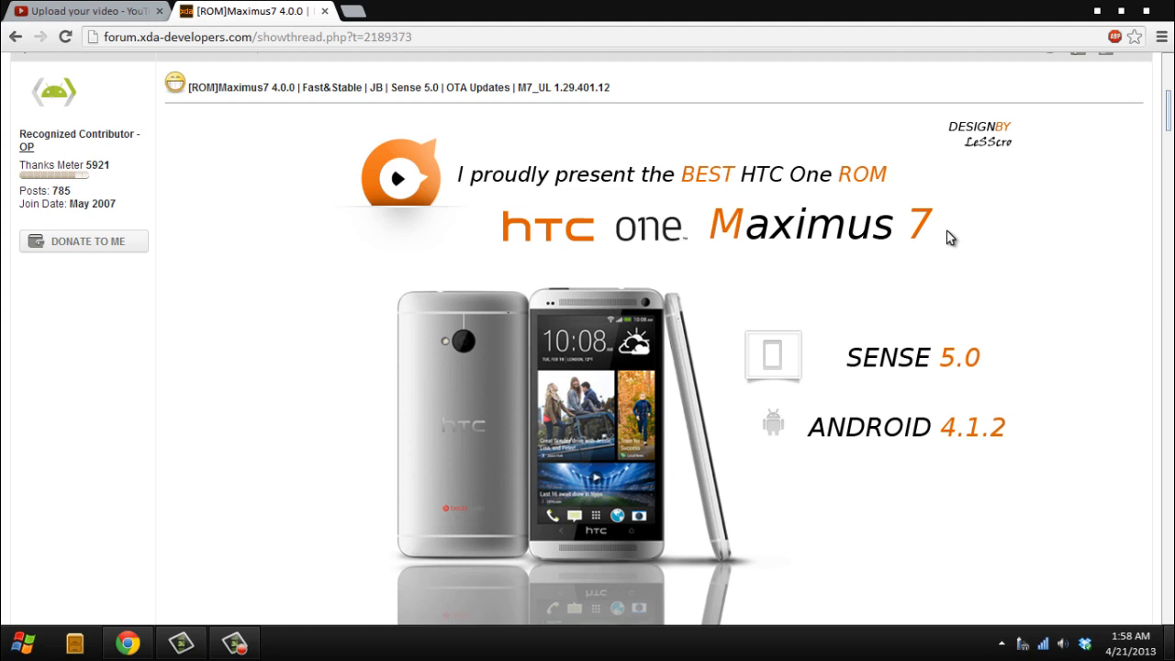
# - Scroll through the Maximus7 thread's About the ROM and How to install sections
pyautogui.scroll(-3)
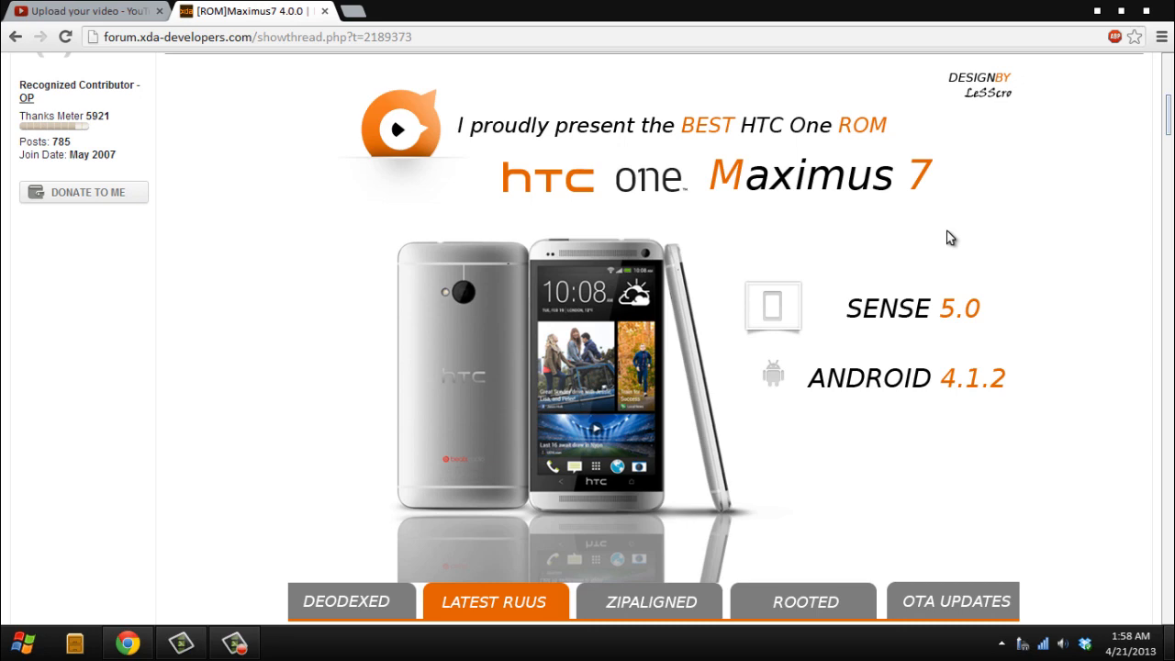
pyautogui.scroll(-3)
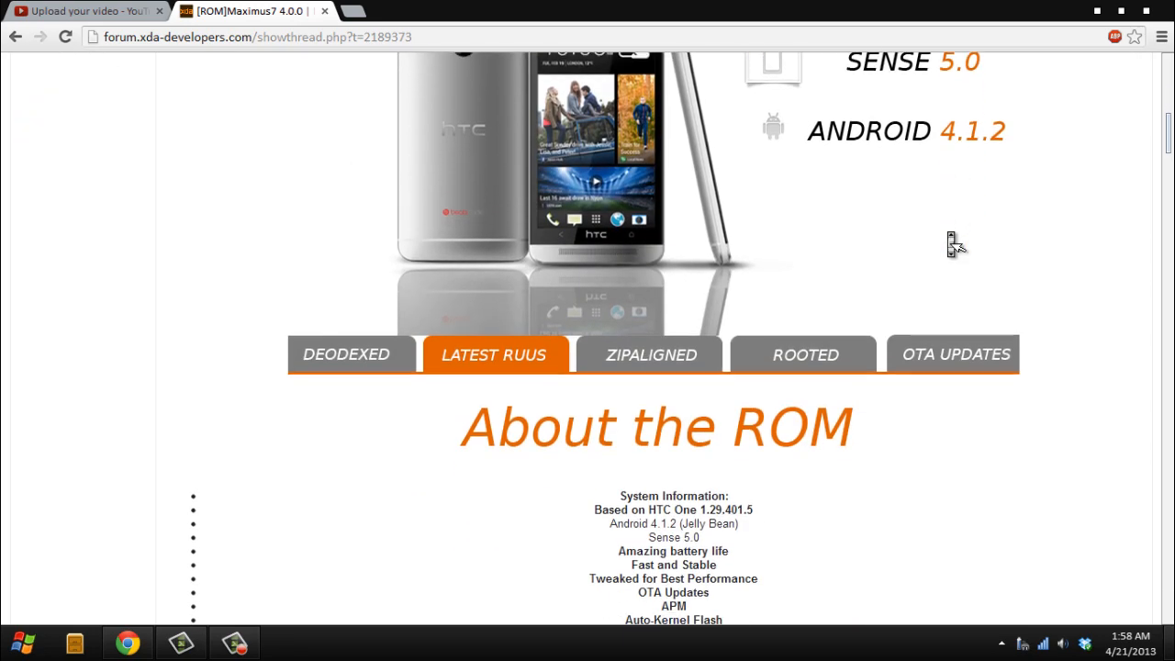
pyautogui.scroll(-3)
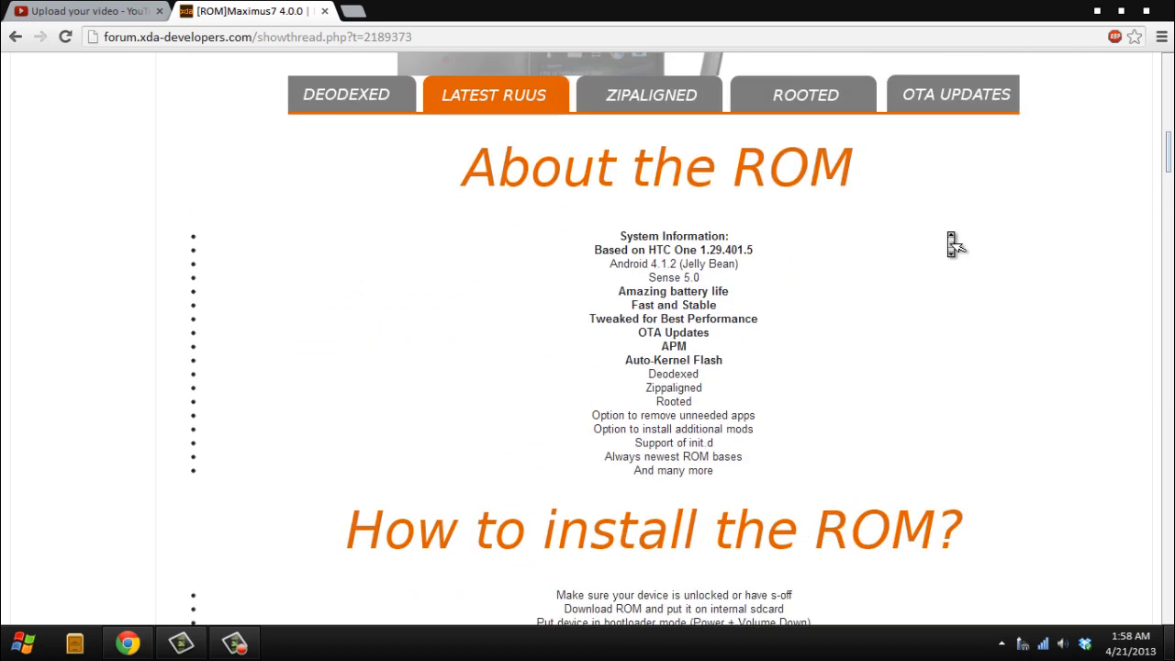
pyautogui.scroll(3)
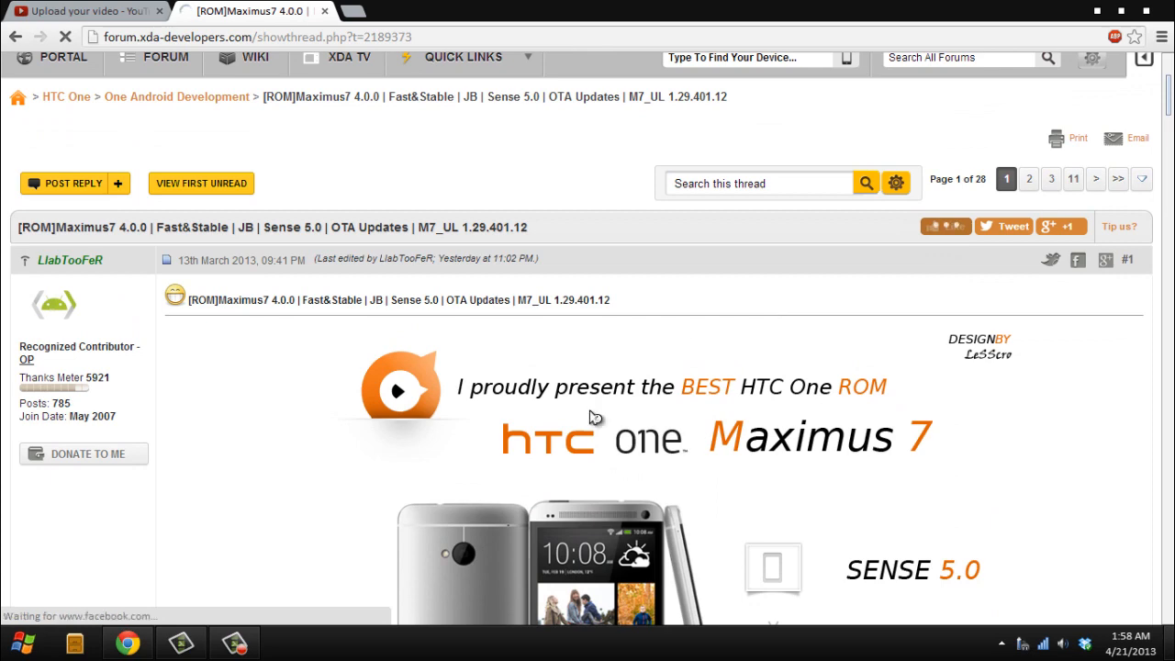
pyautogui.scroll(-3)
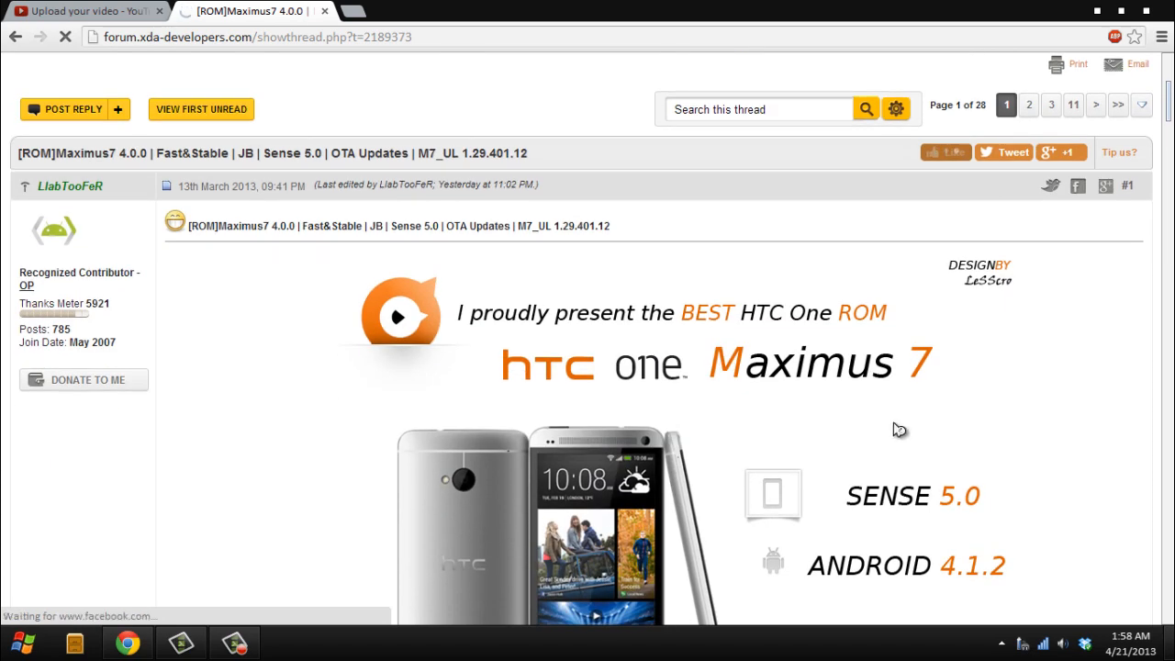
pyautogui.scroll(-3)
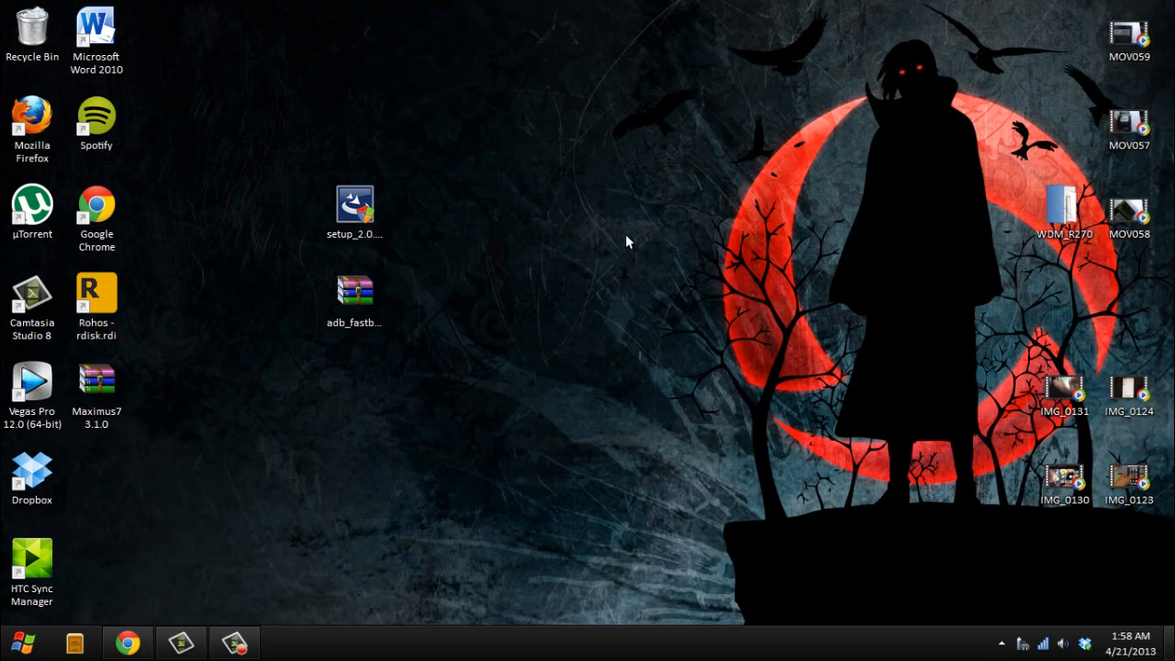
pyautogui.click(96, 386)
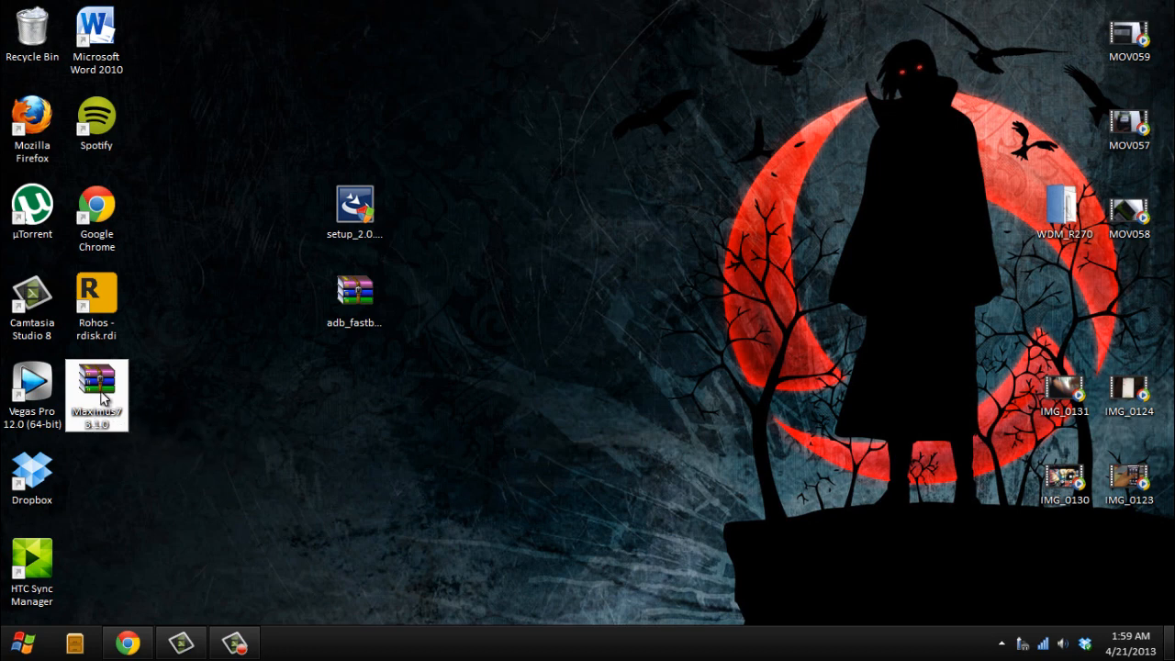
pyautogui.moveTo(97, 386)
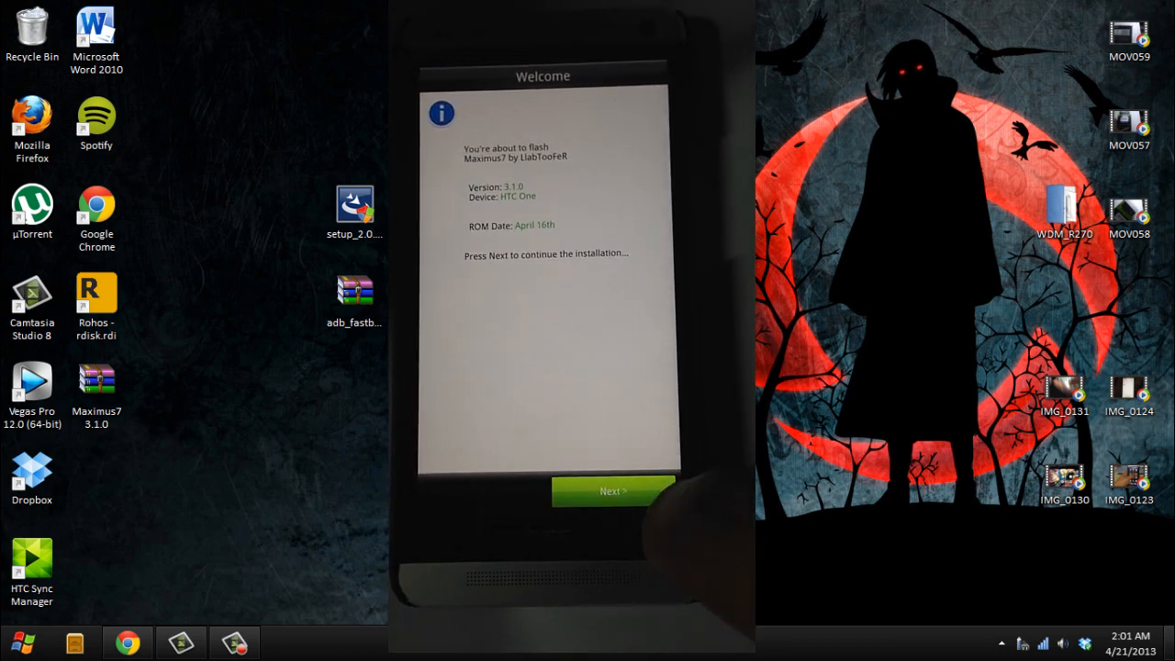
# - Get past the Aroma welcome, terms agreement, changelog and requirements screens
pyautogui.click(613, 490)
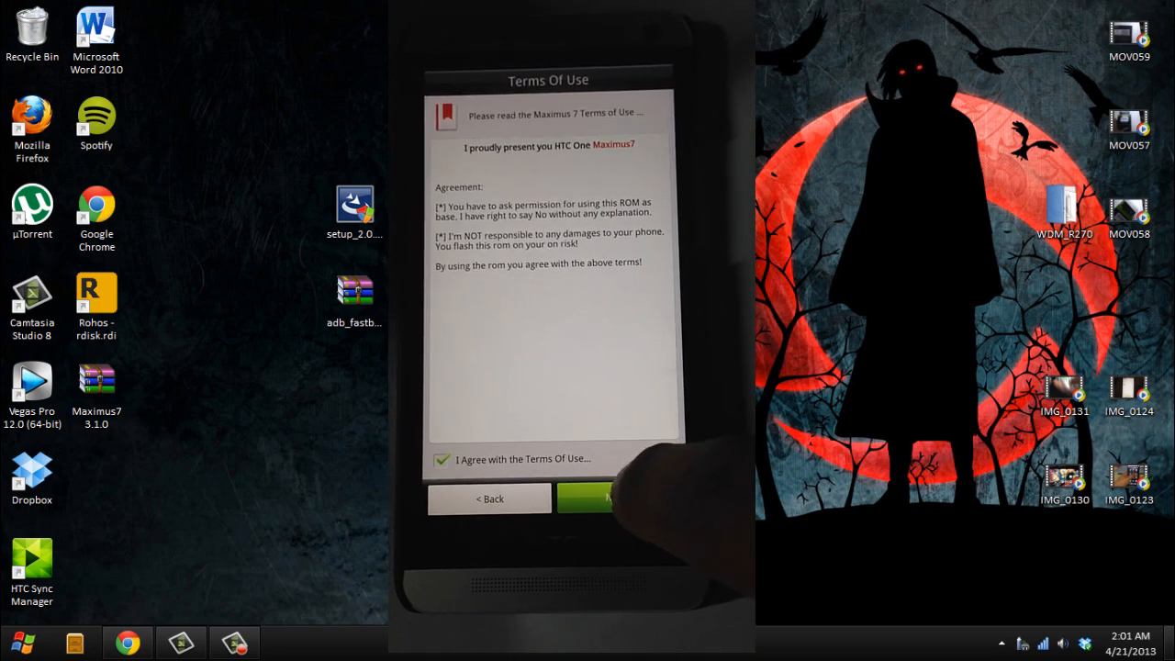
pyautogui.click(606, 498)
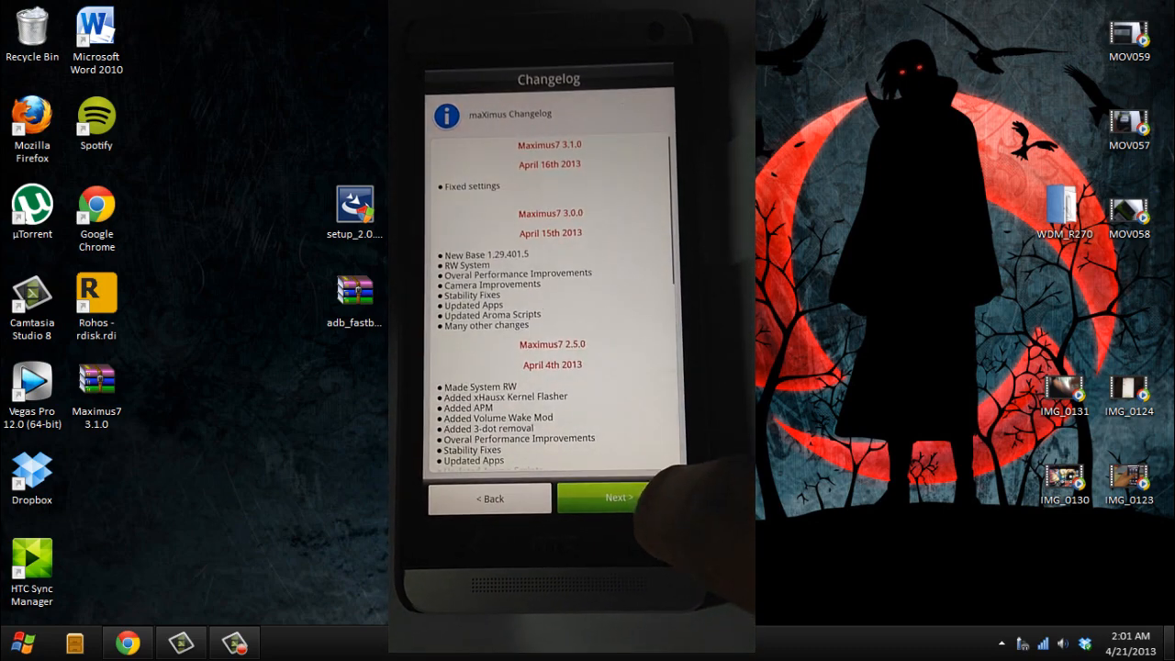
pyautogui.click(617, 497)
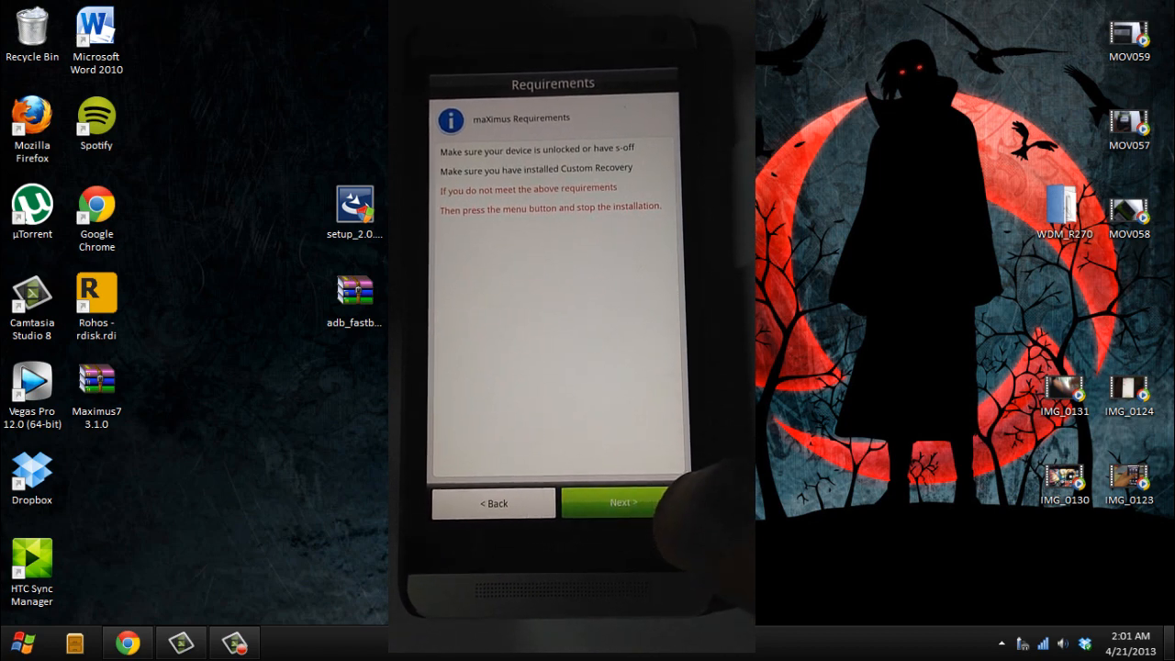
pyautogui.click(623, 502)
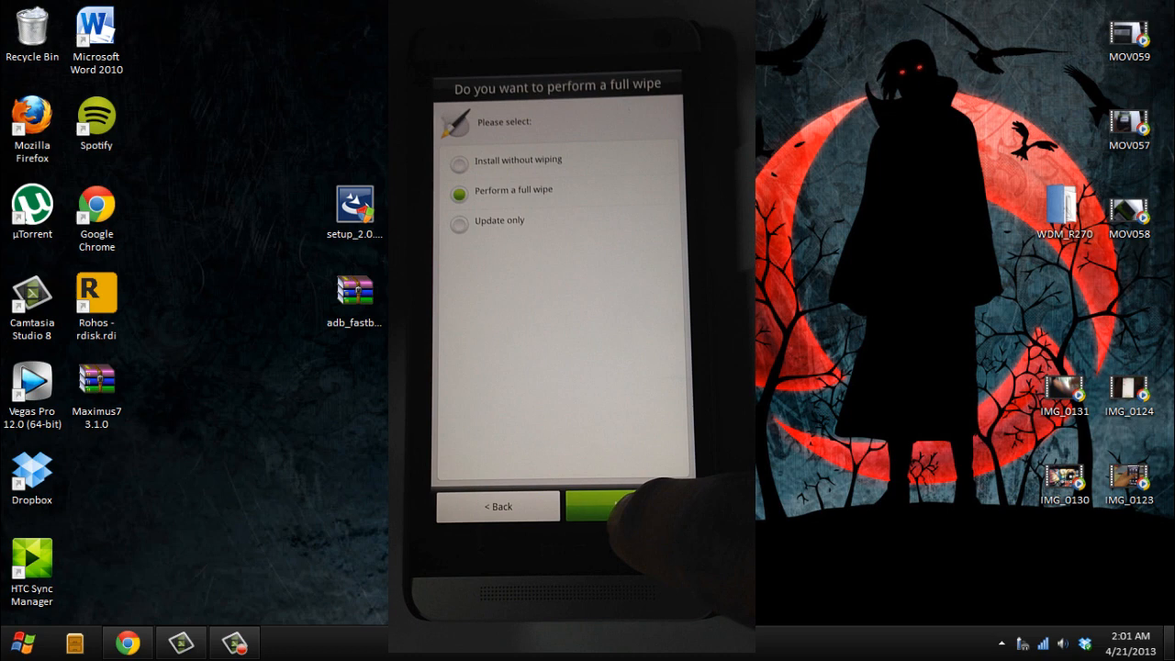
# - Choose a full wipe and 3-Dot Removal, remove no apps, and start installing
pyautogui.click(601, 506)
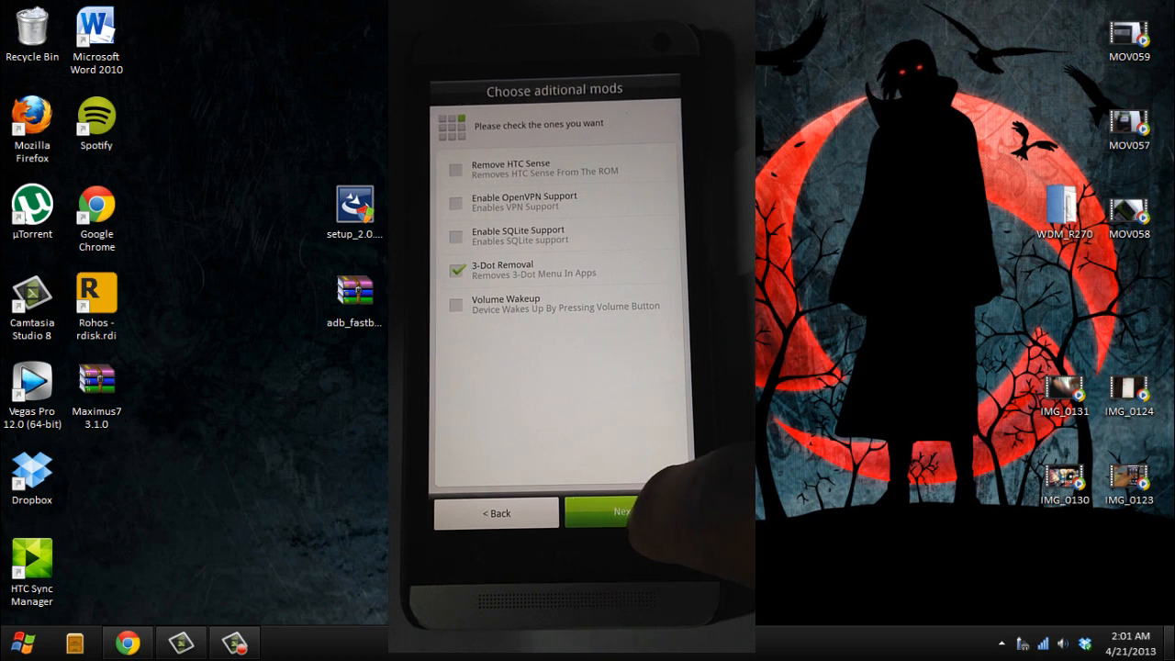
pyautogui.click(615, 511)
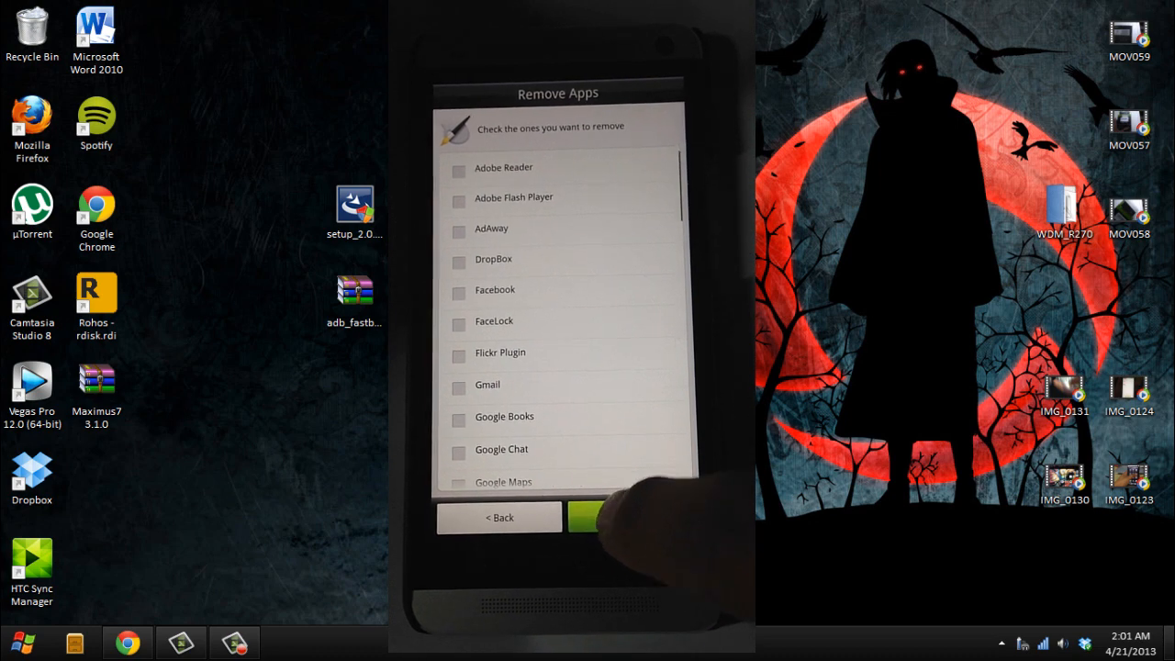
pyautogui.click(611, 516)
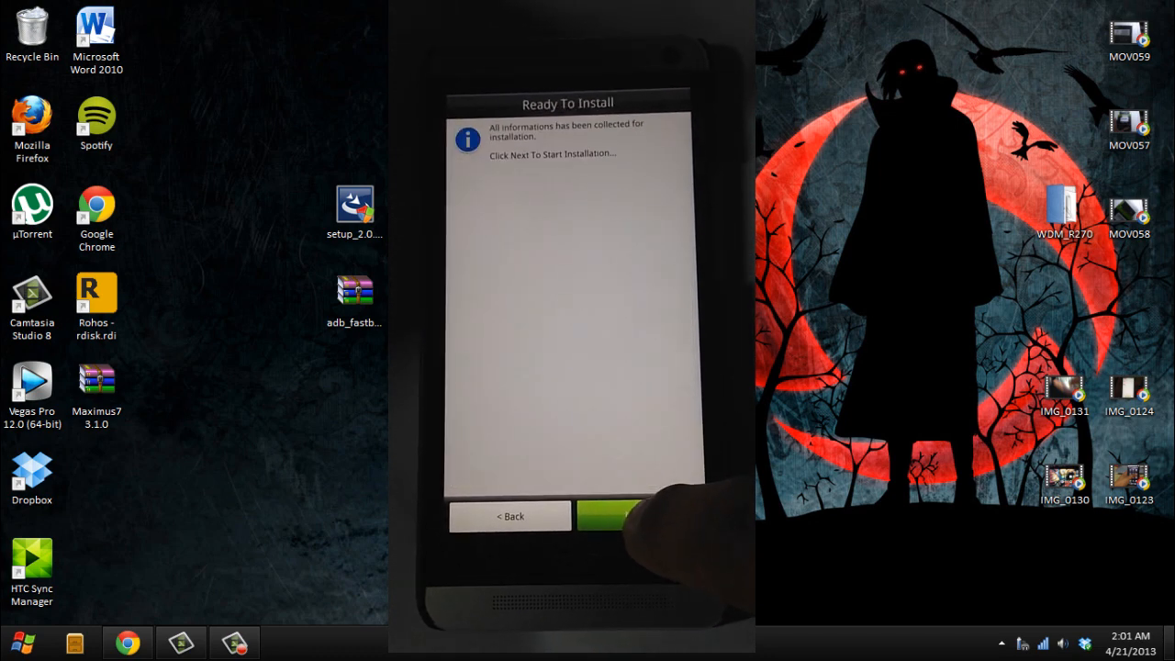
pyautogui.click(625, 515)
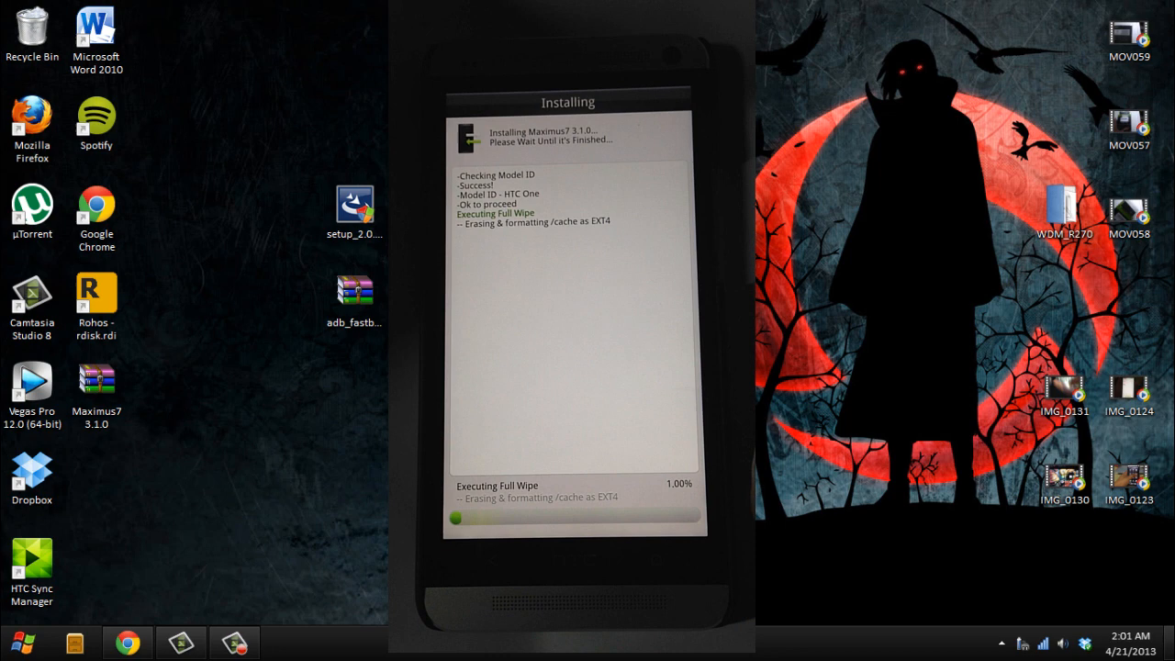